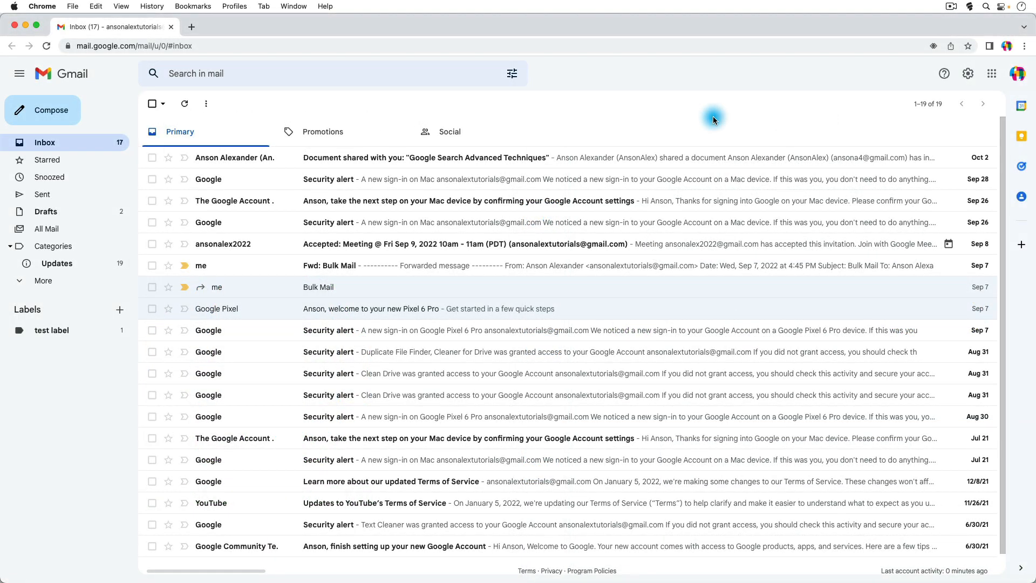
mouse_move(1014, 91)
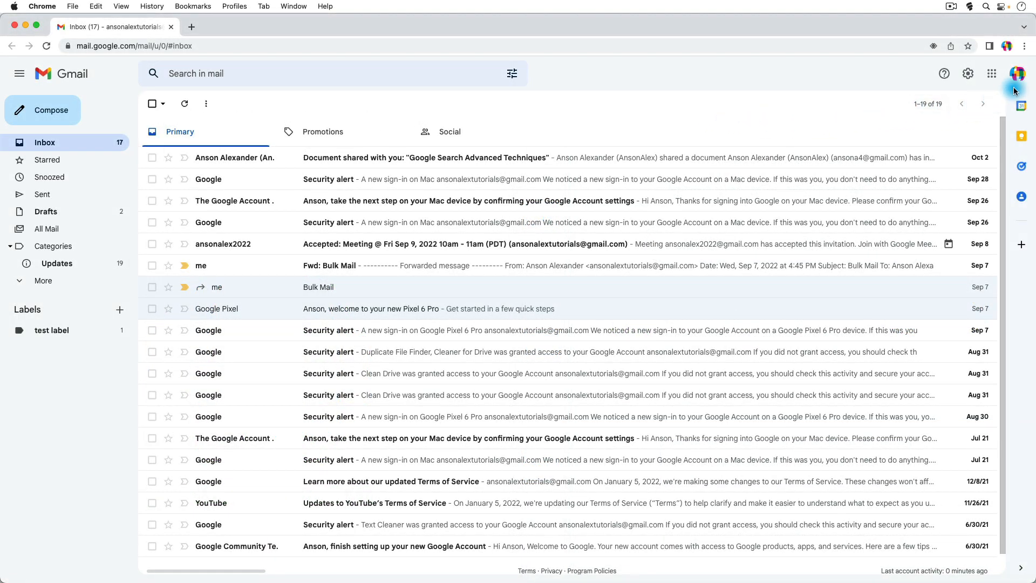
Show the signed-in accounts from the Gmail profile picture, revealing the green account.
click(1017, 73)
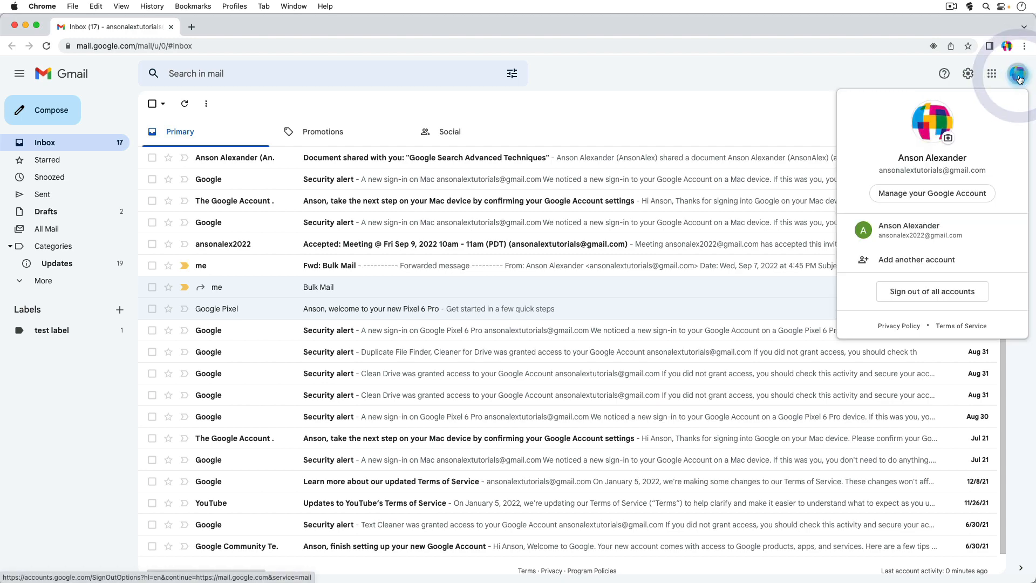
mouse_move(993, 151)
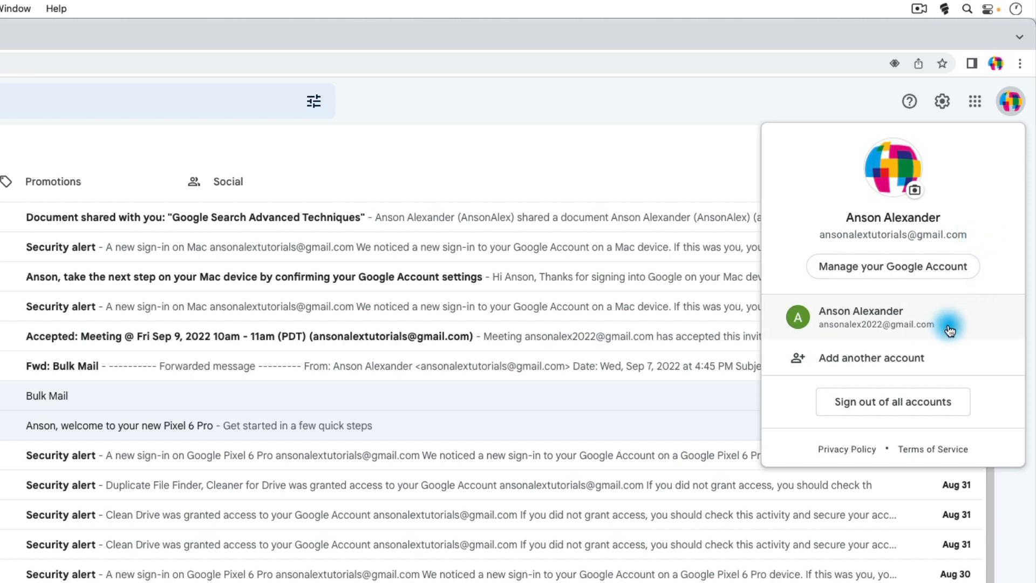
mouse_move(790, 238)
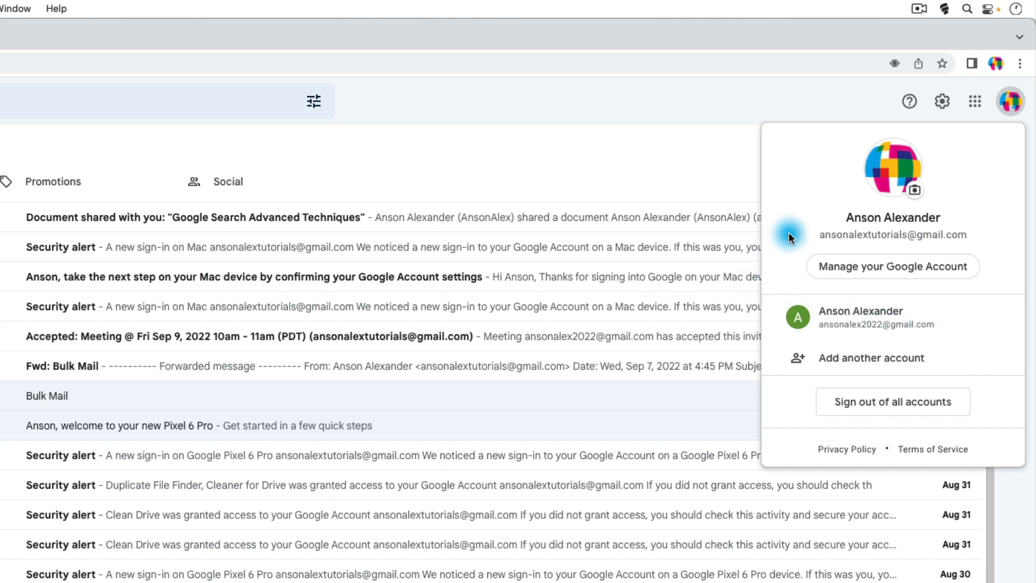
mouse_move(893, 317)
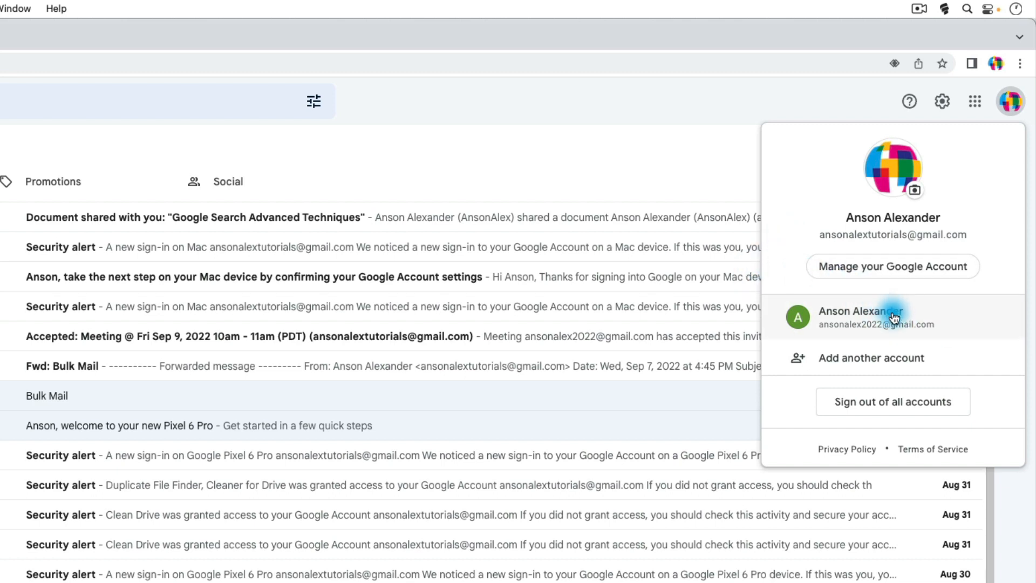
Switch to the green account's inbox and check which account its menu marks as default.
click(863, 317)
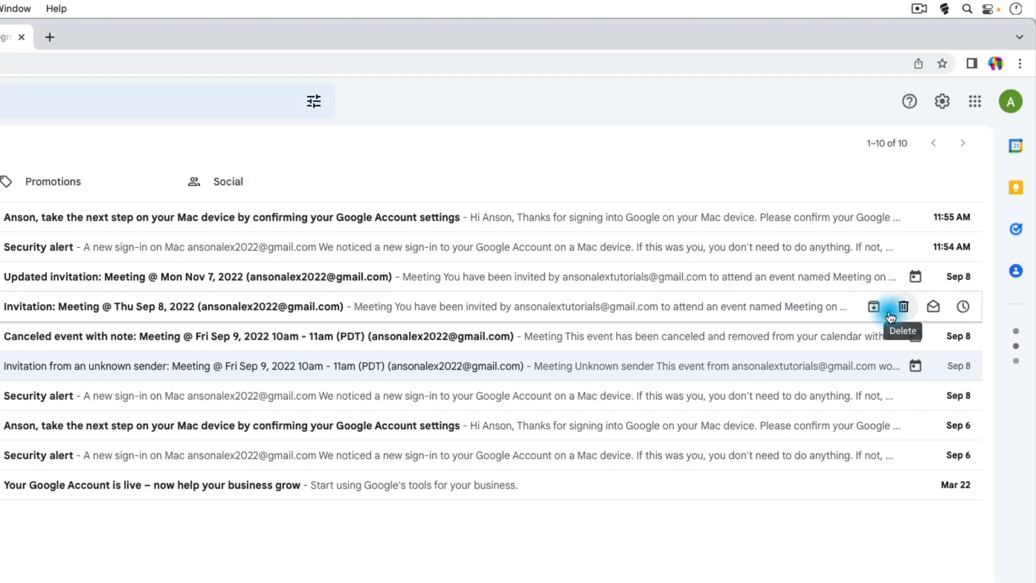
click(1010, 101)
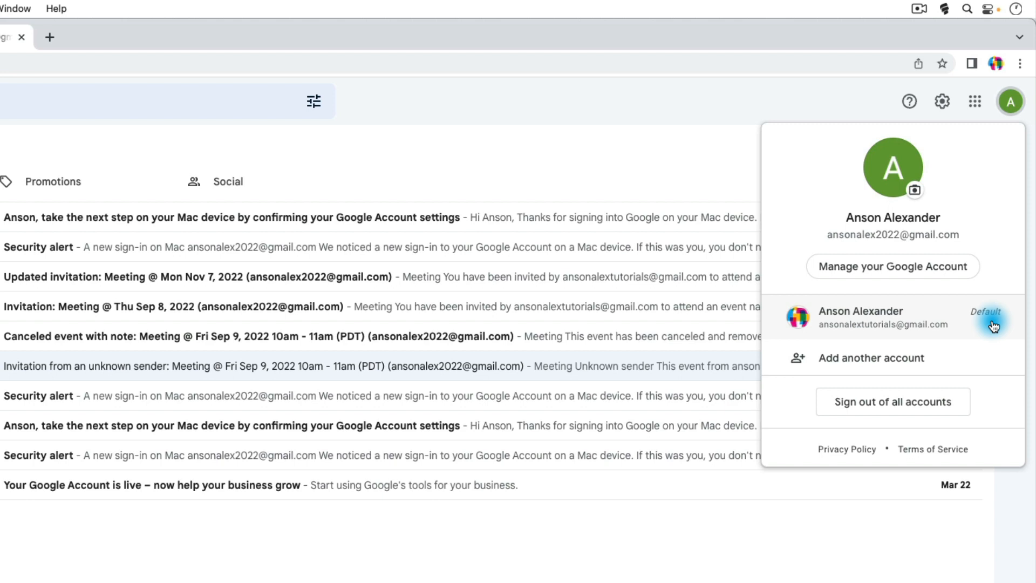
mouse_move(828, 340)
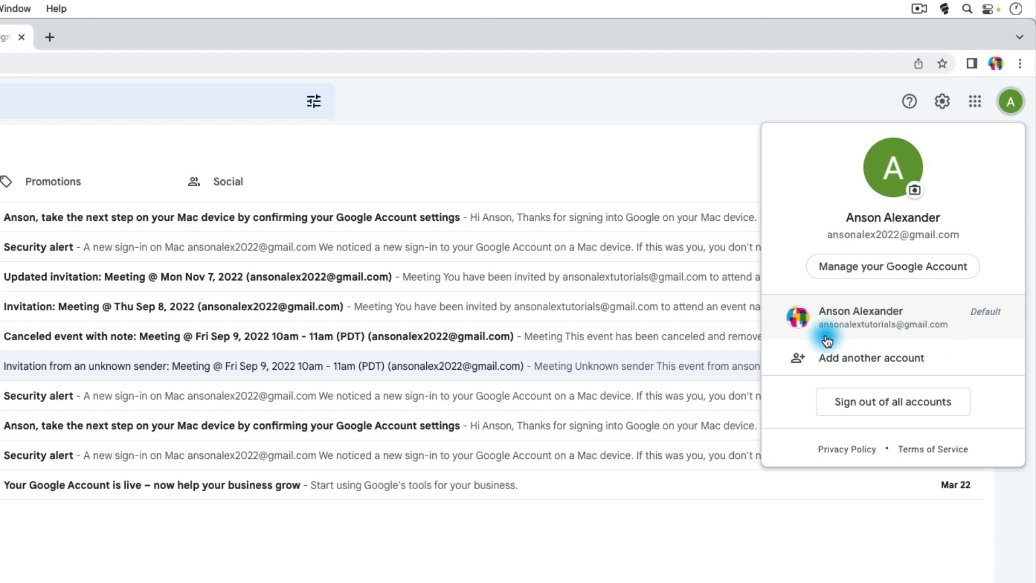
mouse_move(985, 342)
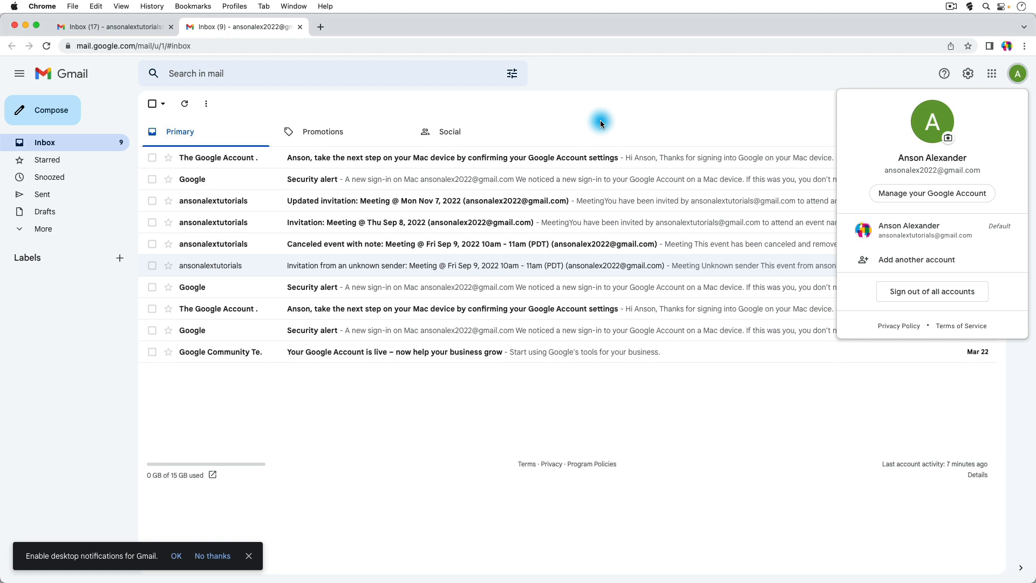
mouse_move(695, 137)
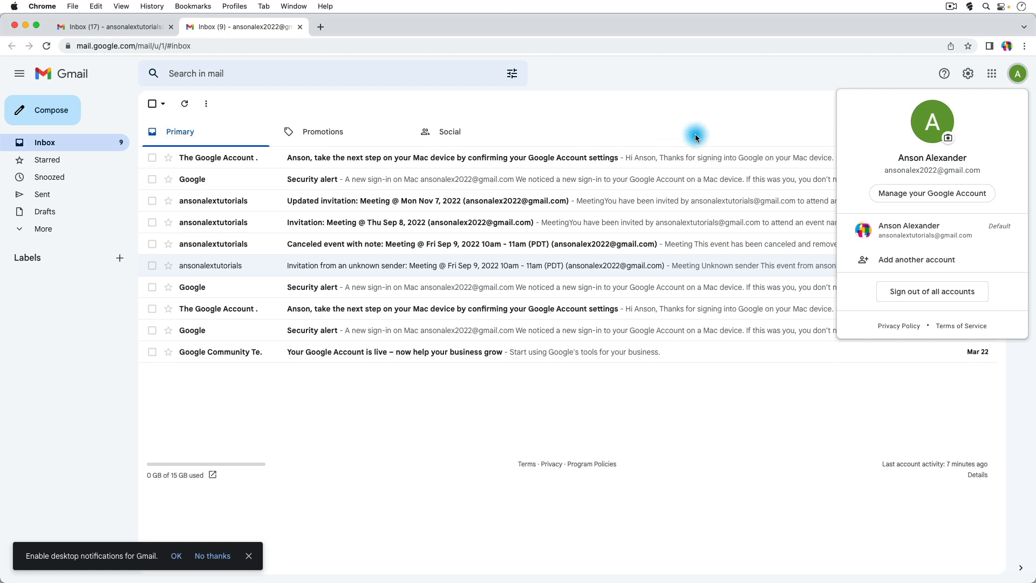
mouse_move(1018, 73)
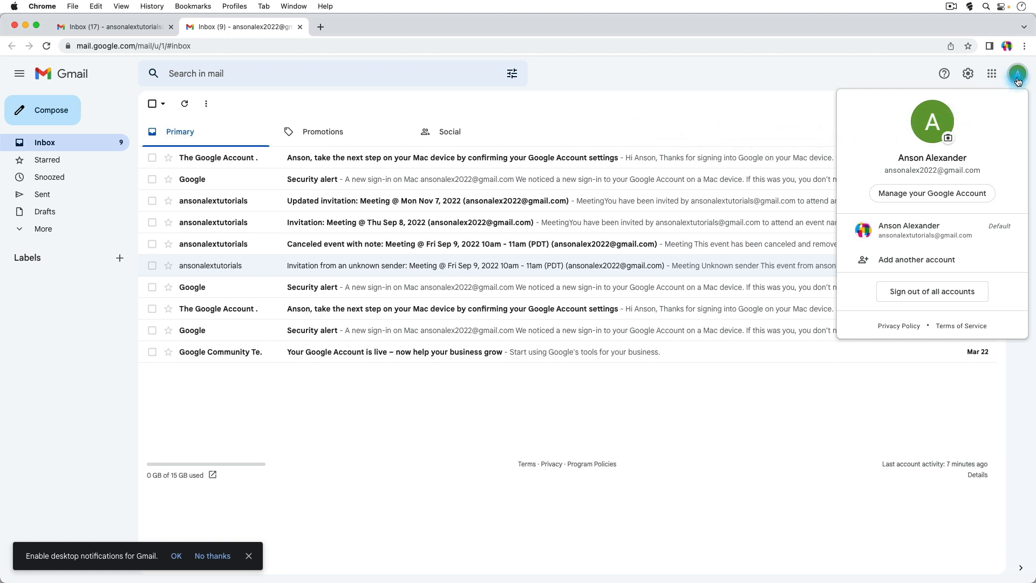
mouse_move(673, 132)
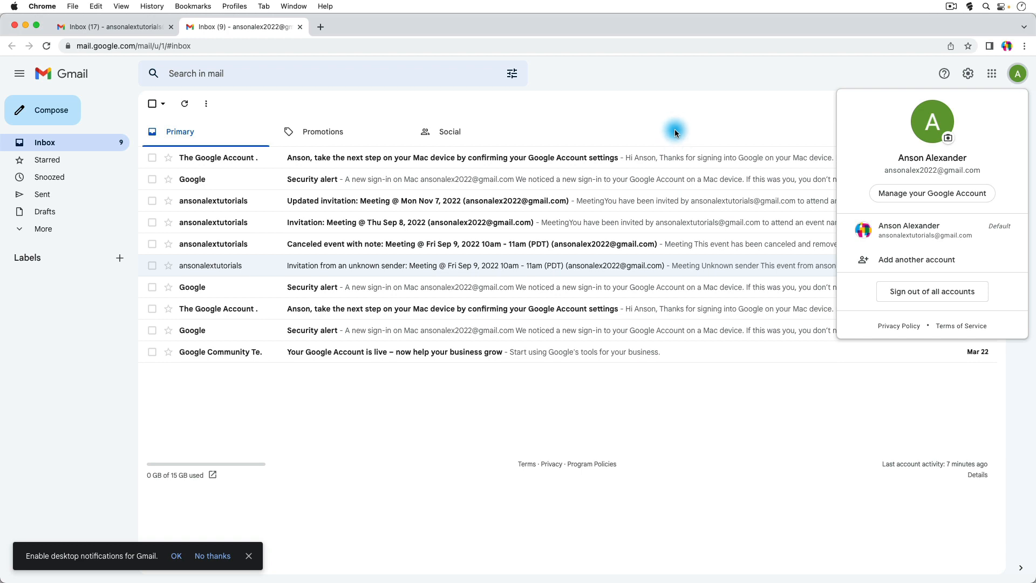
mouse_move(929, 178)
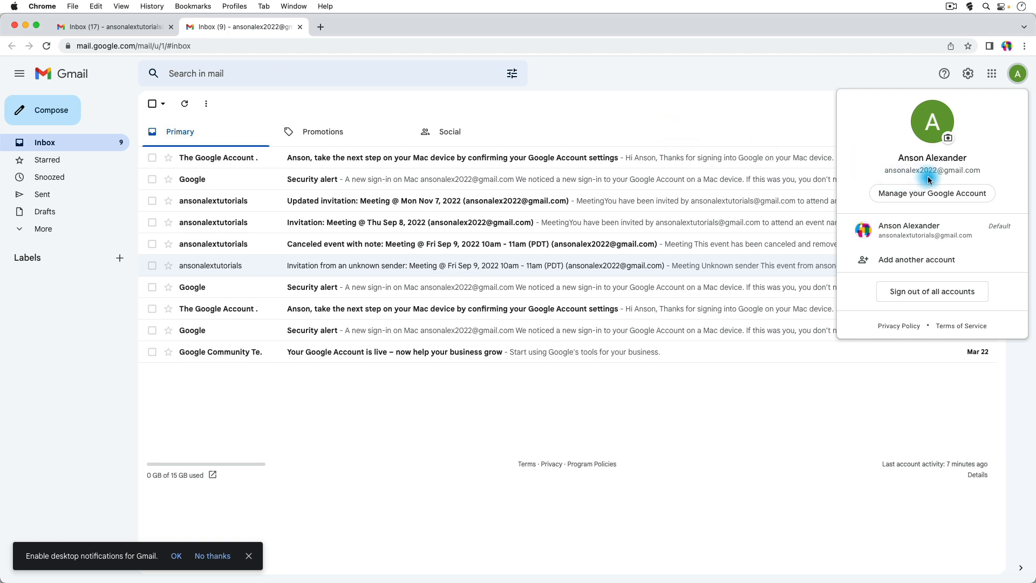
mouse_move(851, 208)
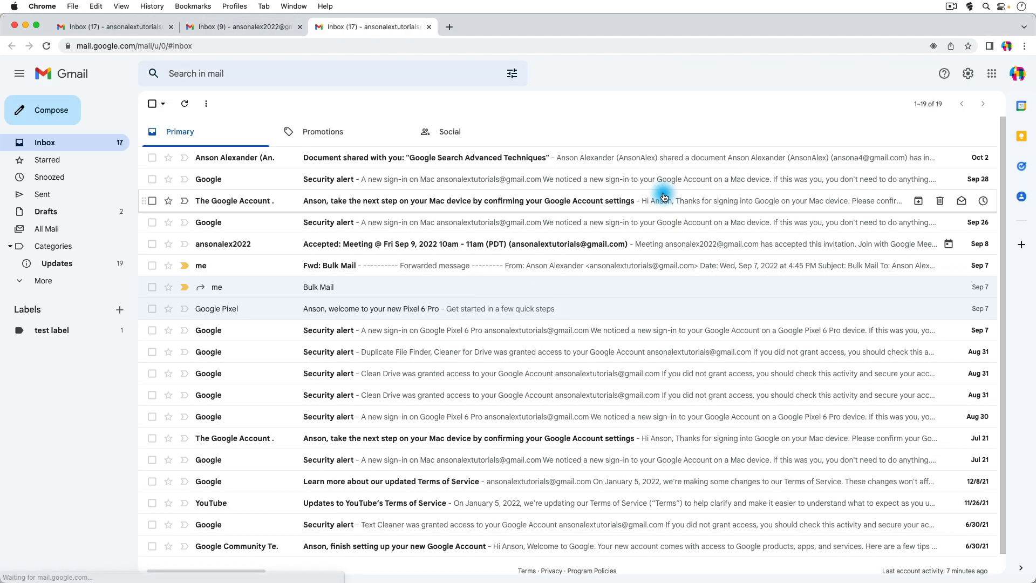
Launch Google Drive for the default account, then switch it to the green account's empty My Drive.
click(449, 27)
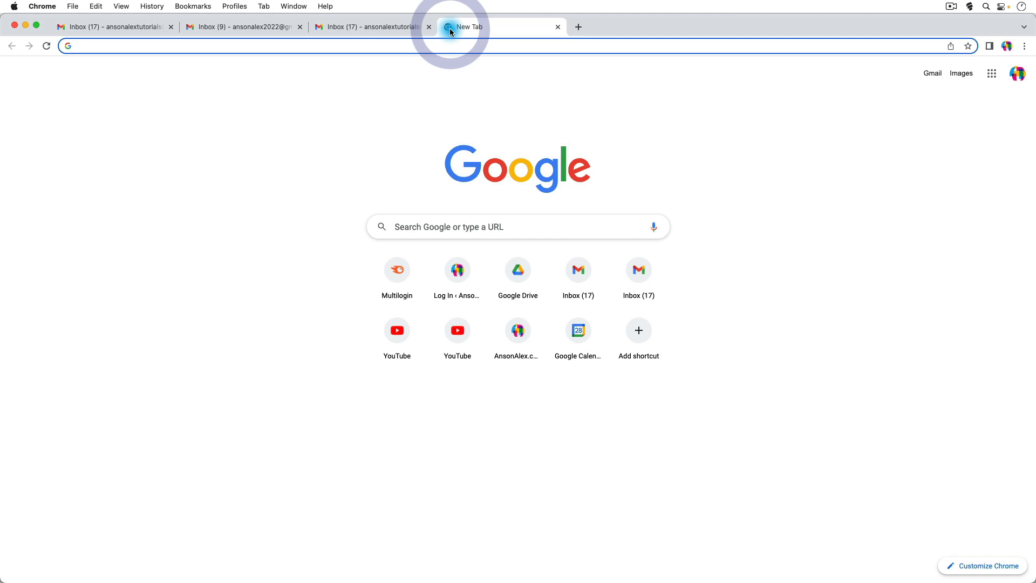
click(517, 270)
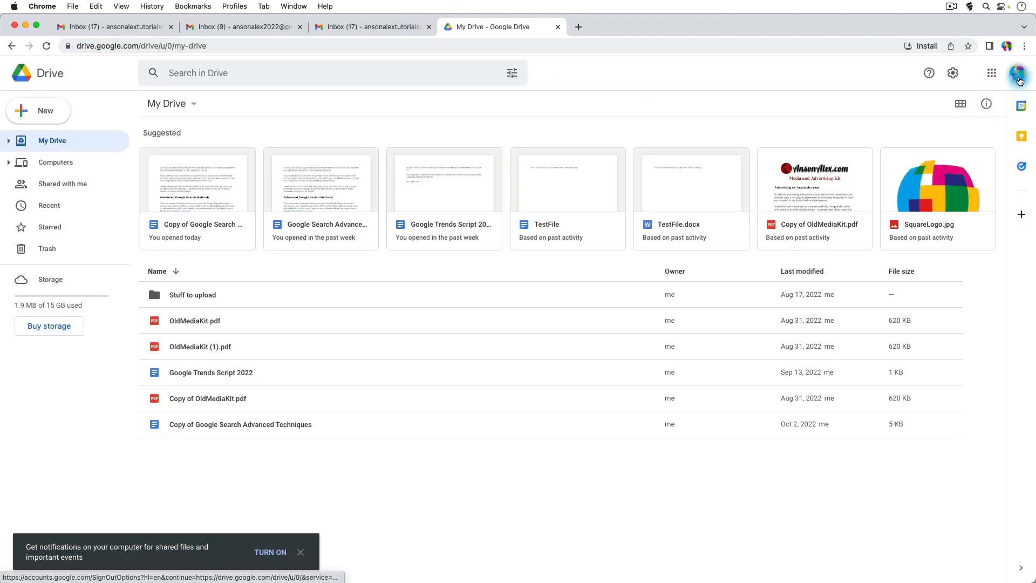
click(1020, 72)
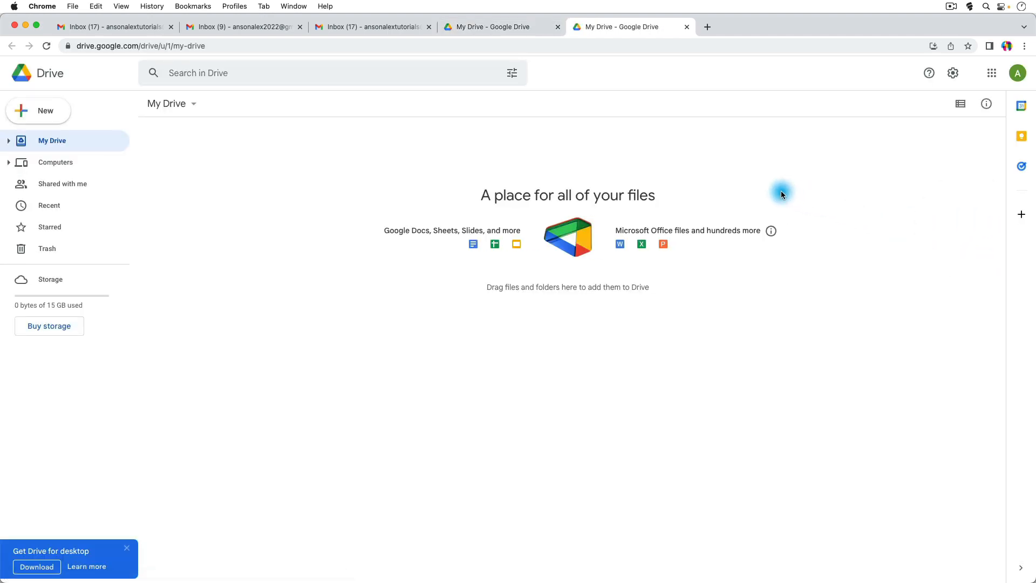
mouse_move(666, 147)
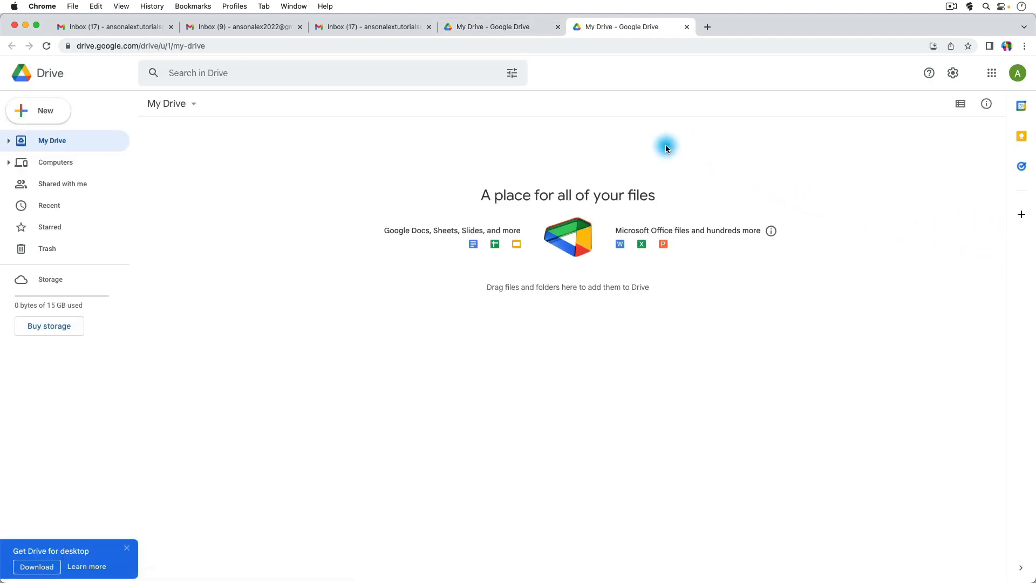
mouse_move(655, 152)
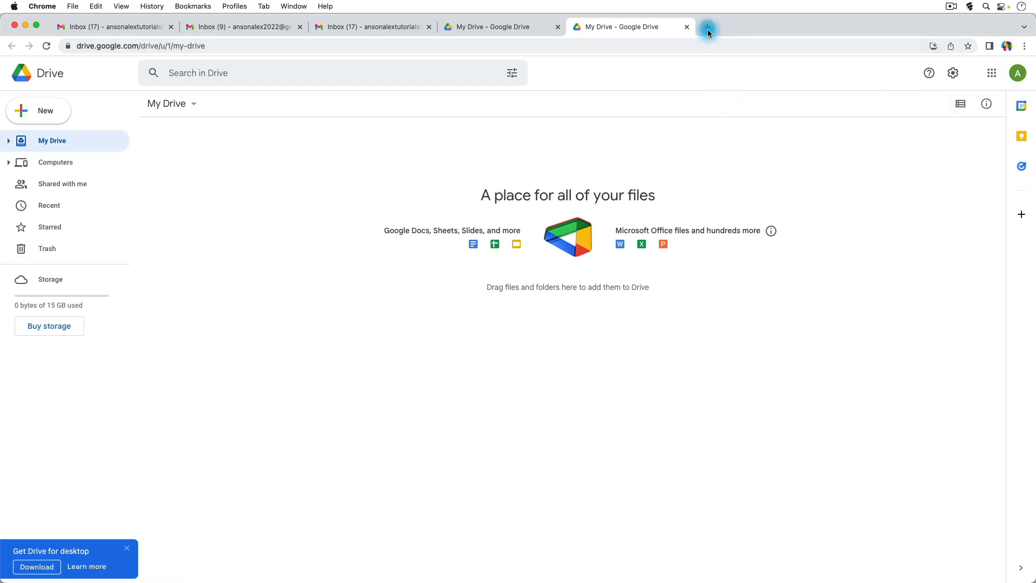
Start a Google Calendar tab for the default account, checking the green Drive tab along the way.
click(708, 27)
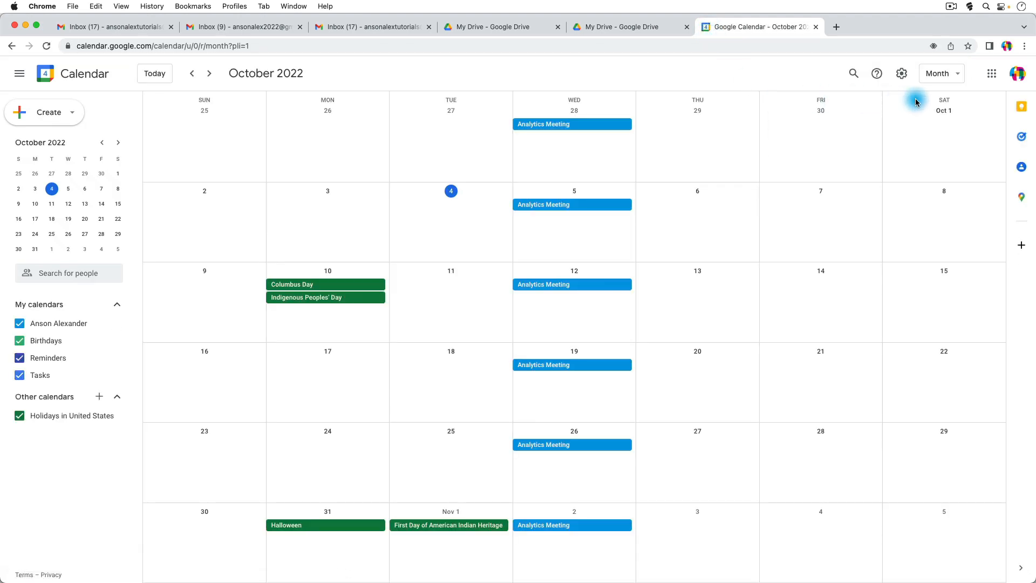
mouse_move(1016, 73)
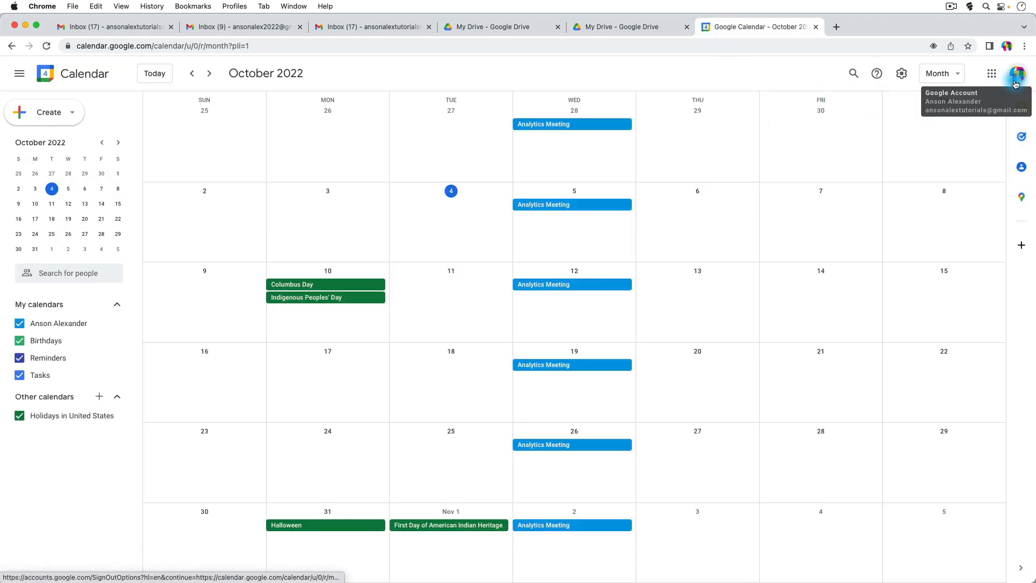
click(628, 25)
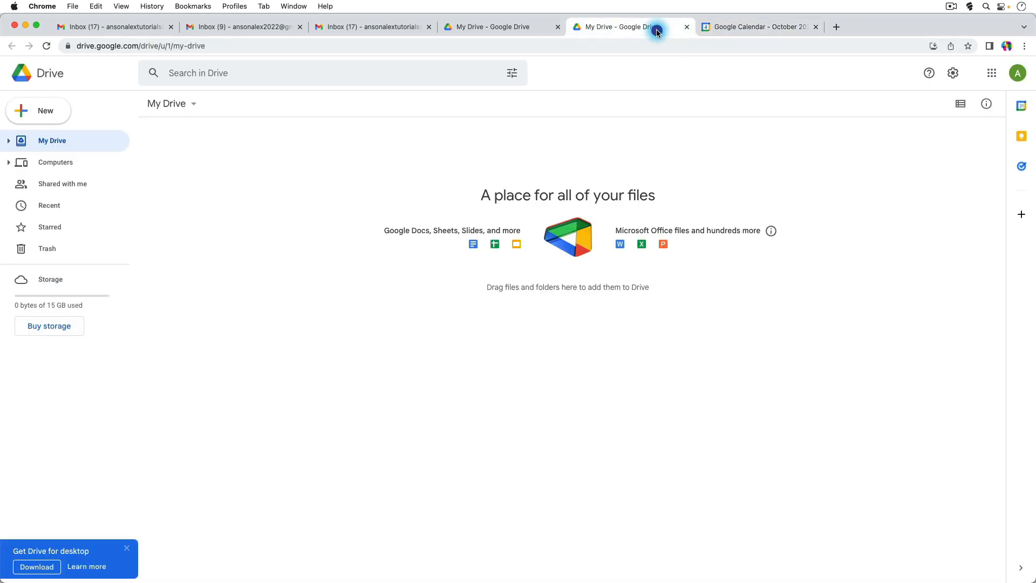
mouse_move(1018, 72)
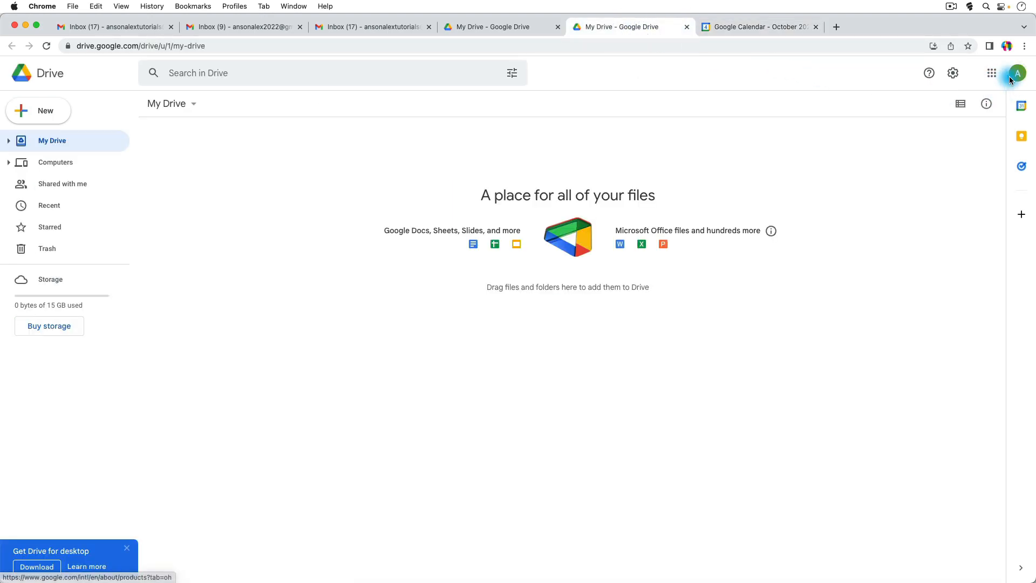
click(757, 25)
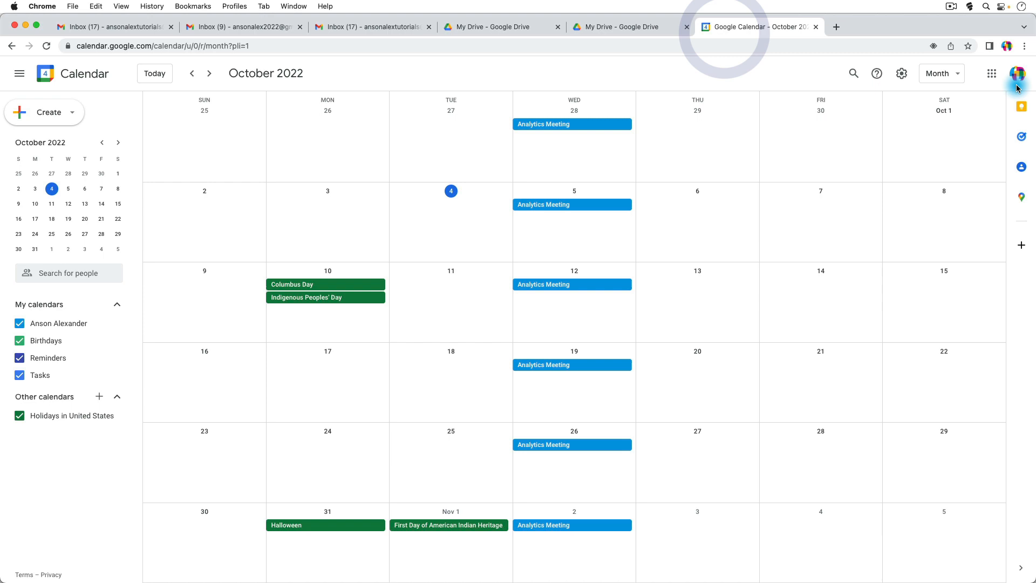
Switch Calendar to the green account's empty October 2022 view, then move to the YouTube tab.
click(1018, 73)
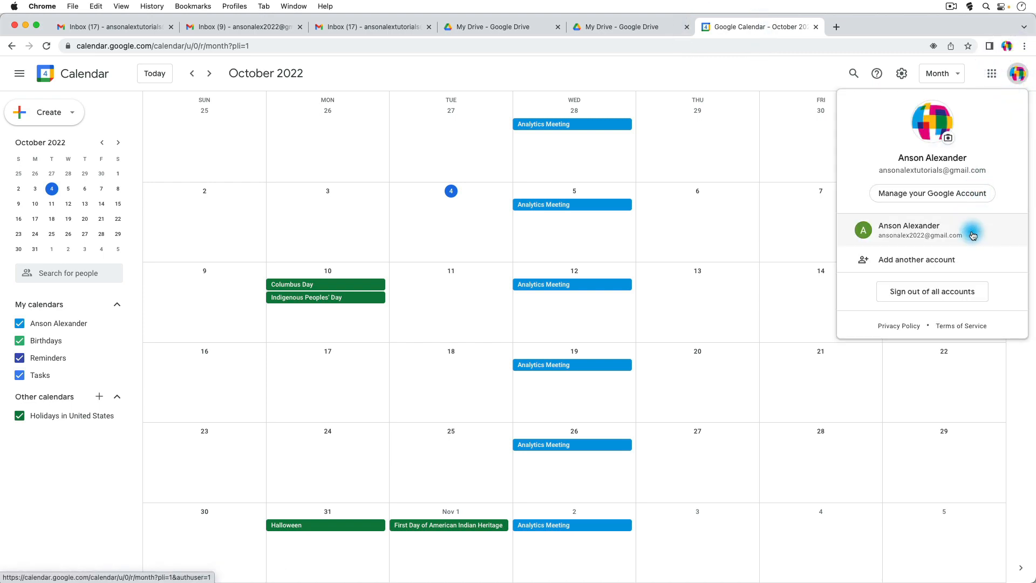
click(908, 229)
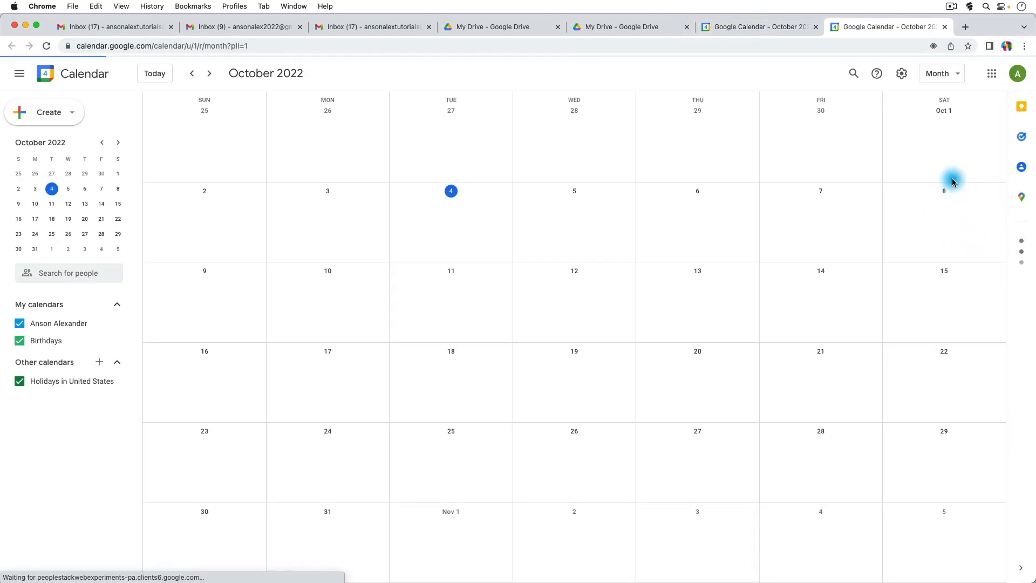
click(965, 27)
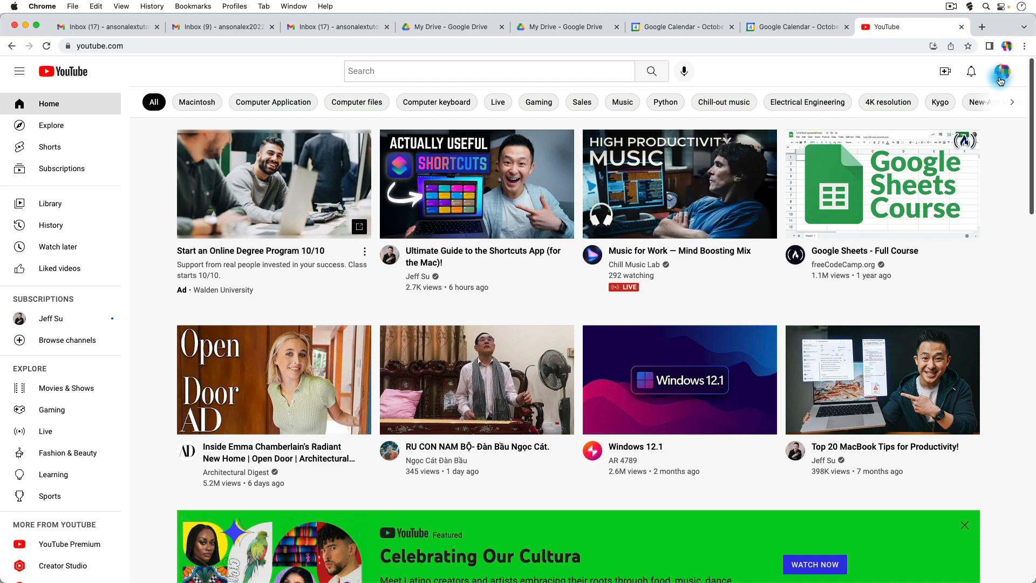
mouse_move(897, 74)
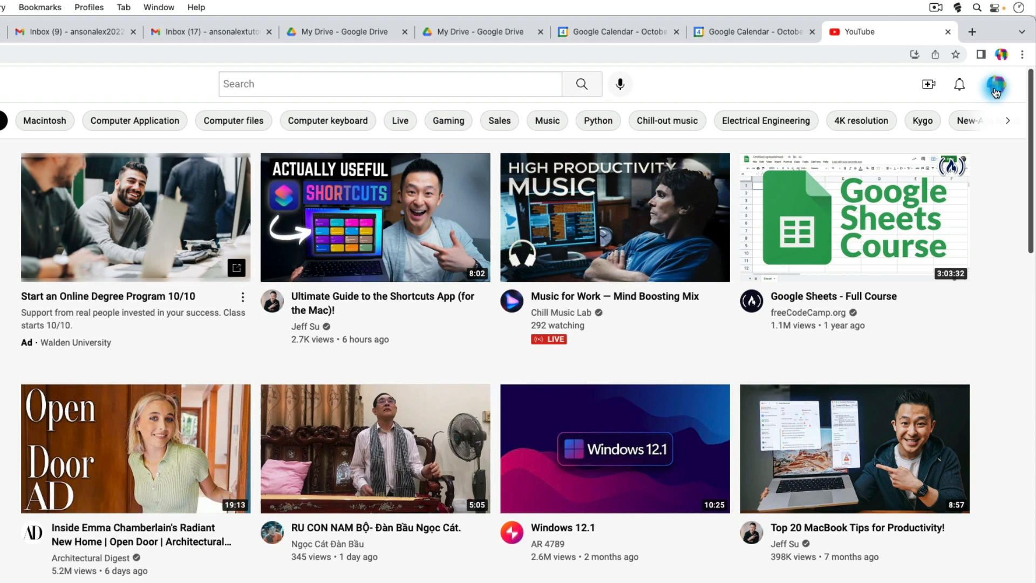
Check which account YouTube is signed in with, then return to the 17-message Gmail inbox.
click(996, 84)
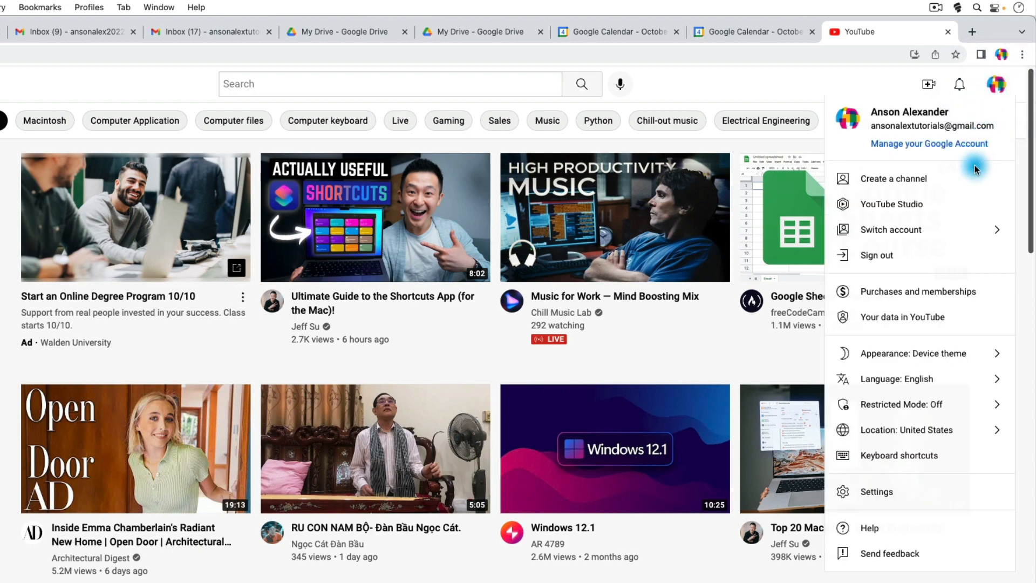
click(890, 228)
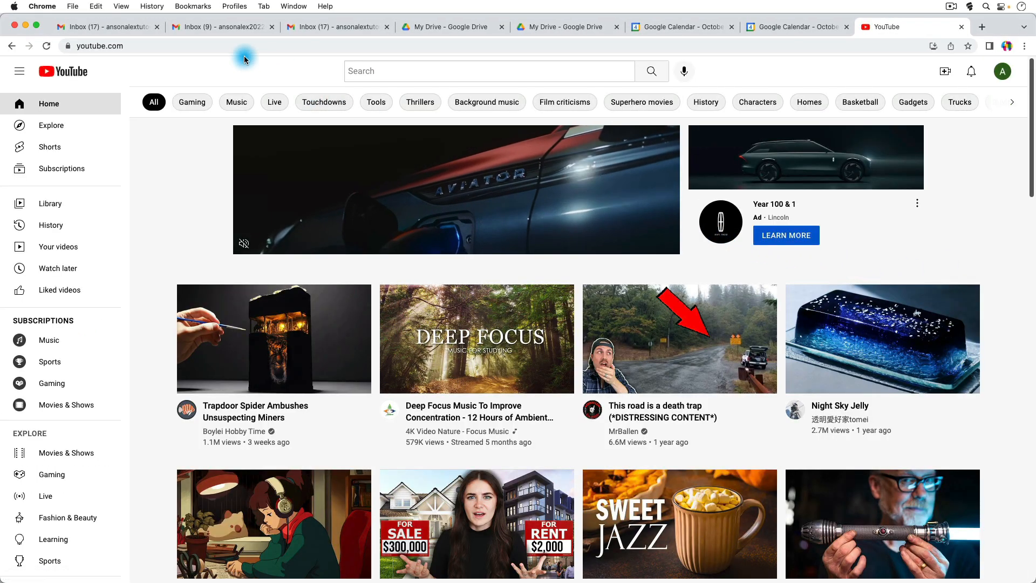
click(222, 27)
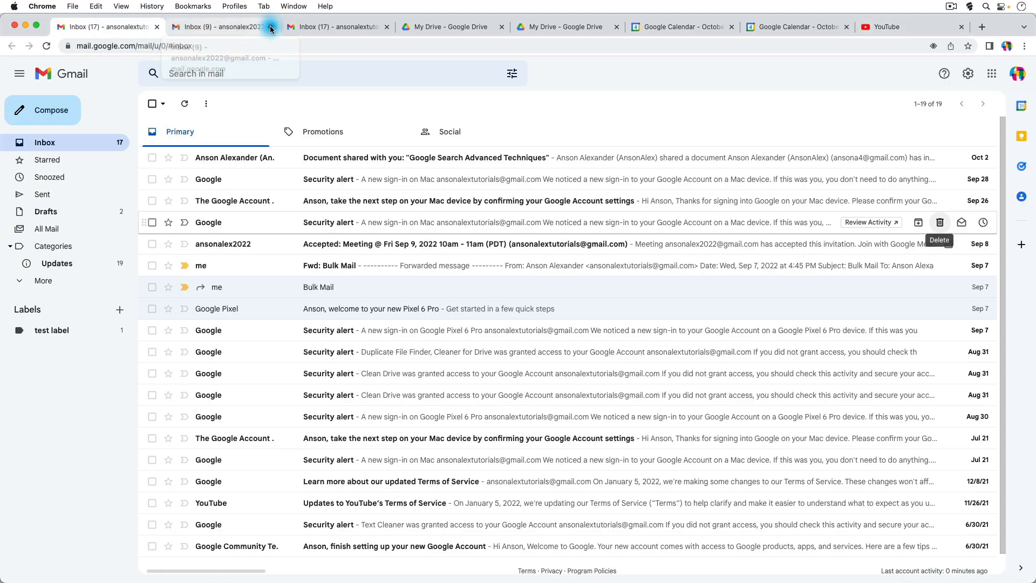
From the default Gmail inbox, switch to the green account's inbox in a new tab.
click(271, 26)
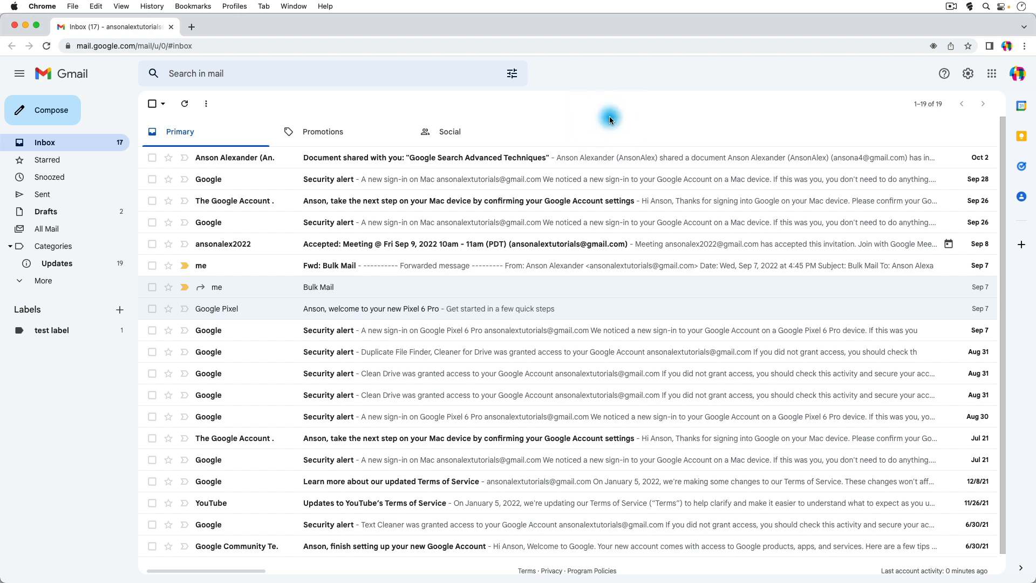
mouse_move(1007, 84)
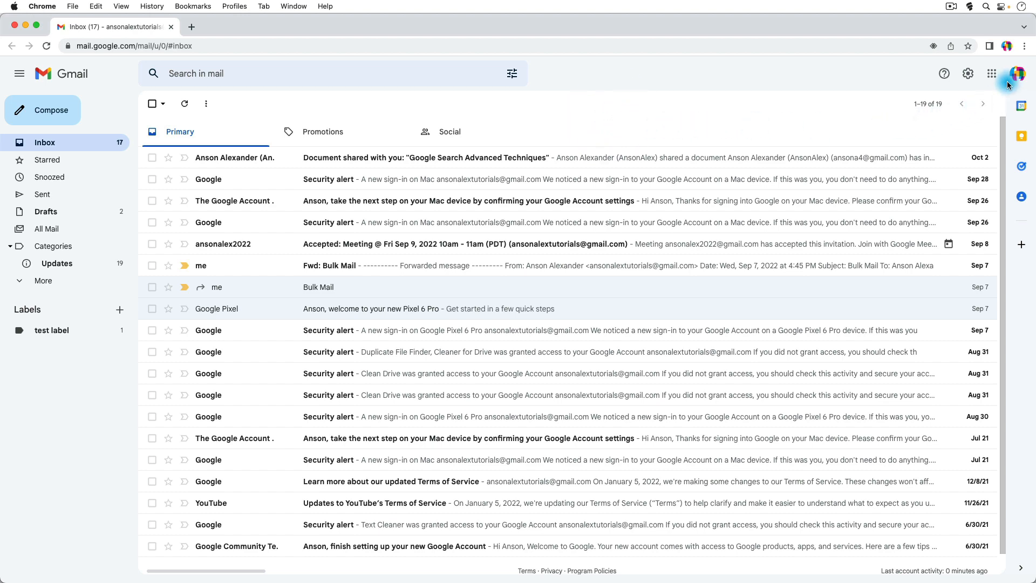
click(1018, 74)
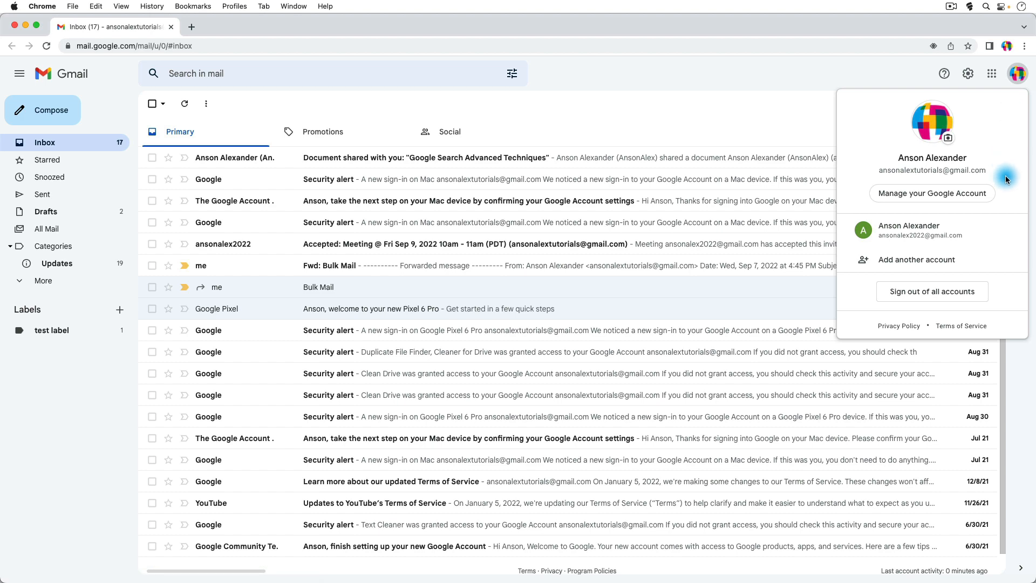
mouse_move(988, 247)
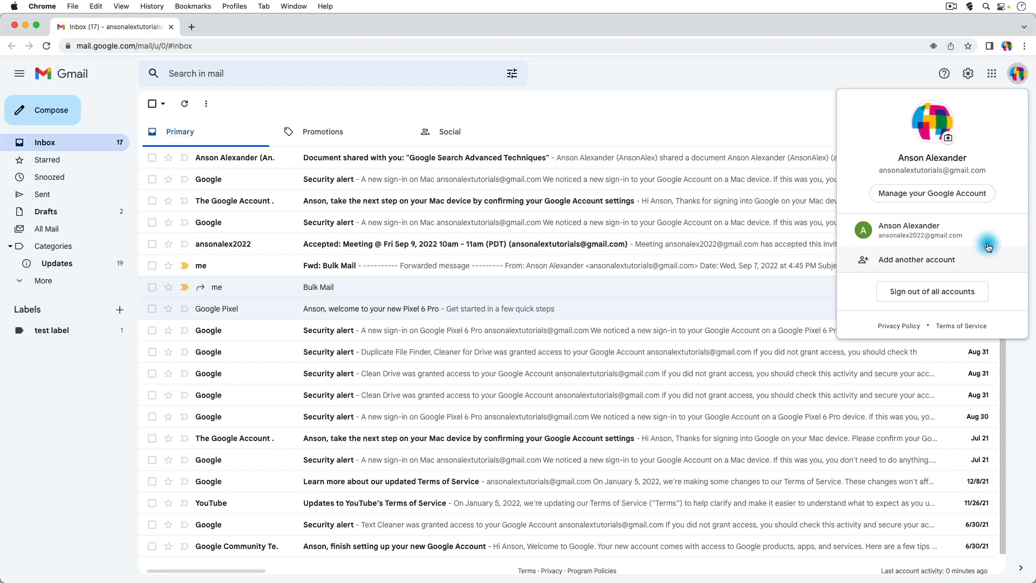
click(909, 230)
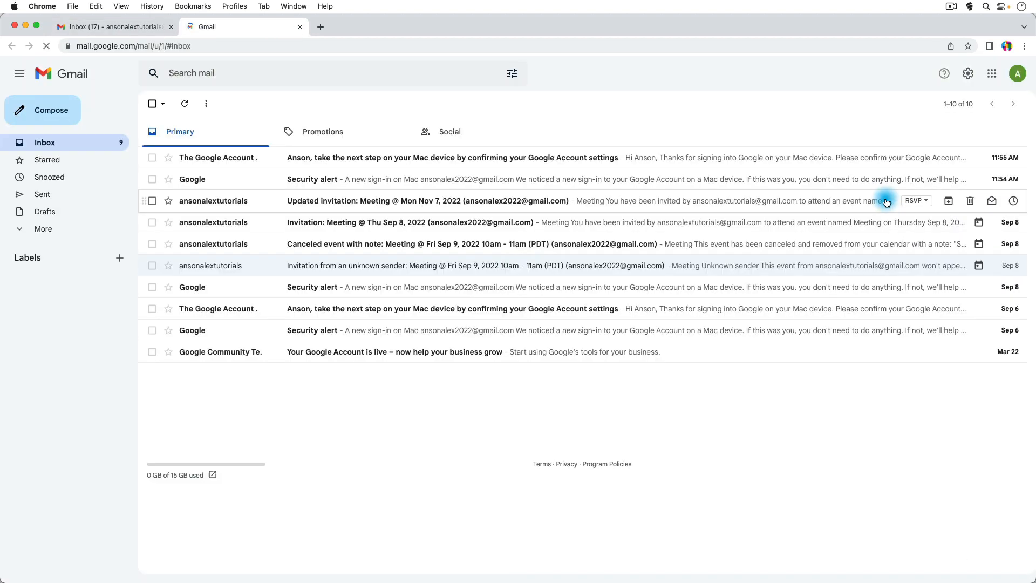
Close the green inbox tab and bring back the account list over the default inbox.
click(242, 26)
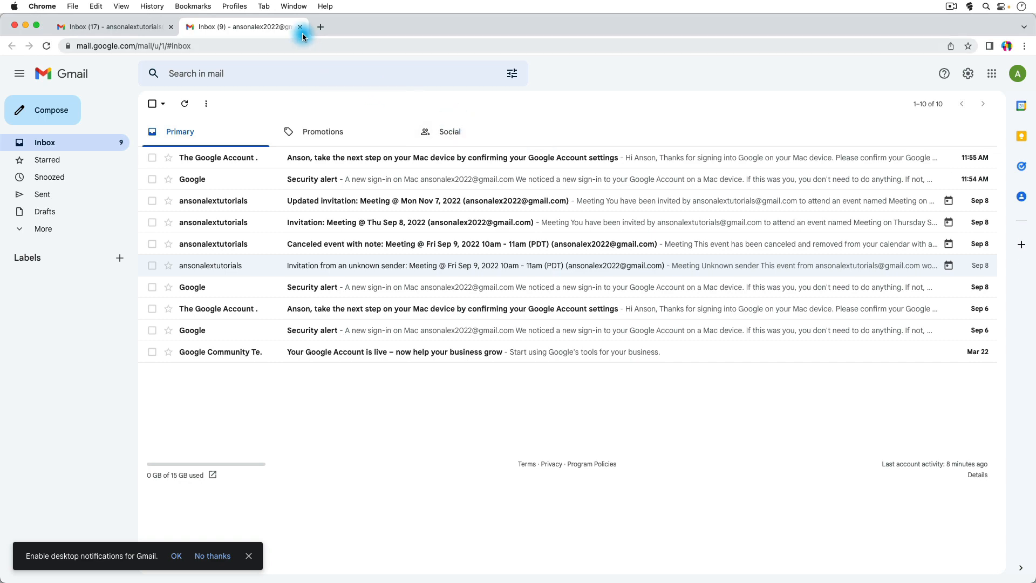
click(300, 26)
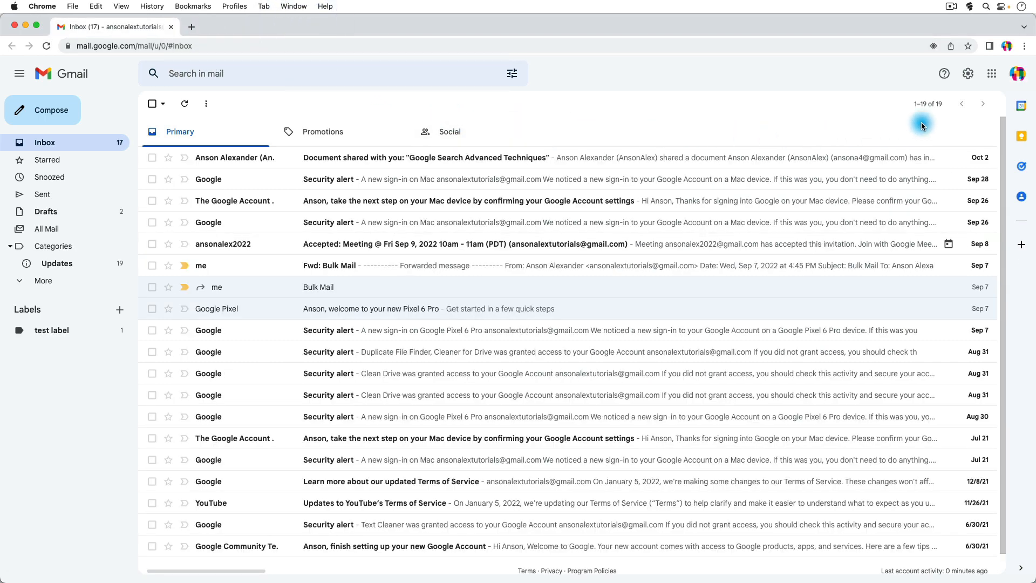
click(1017, 73)
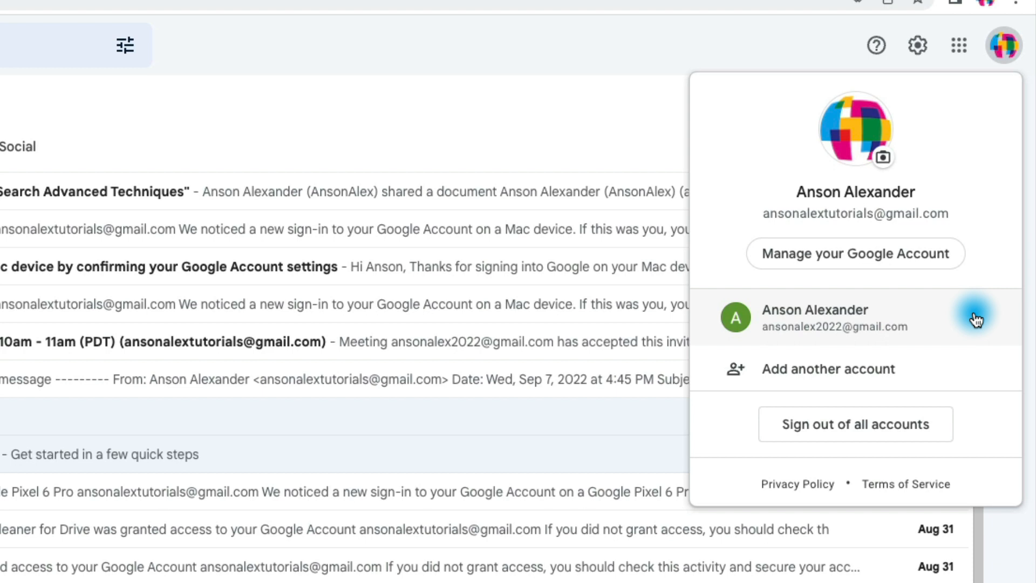
mouse_move(875, 314)
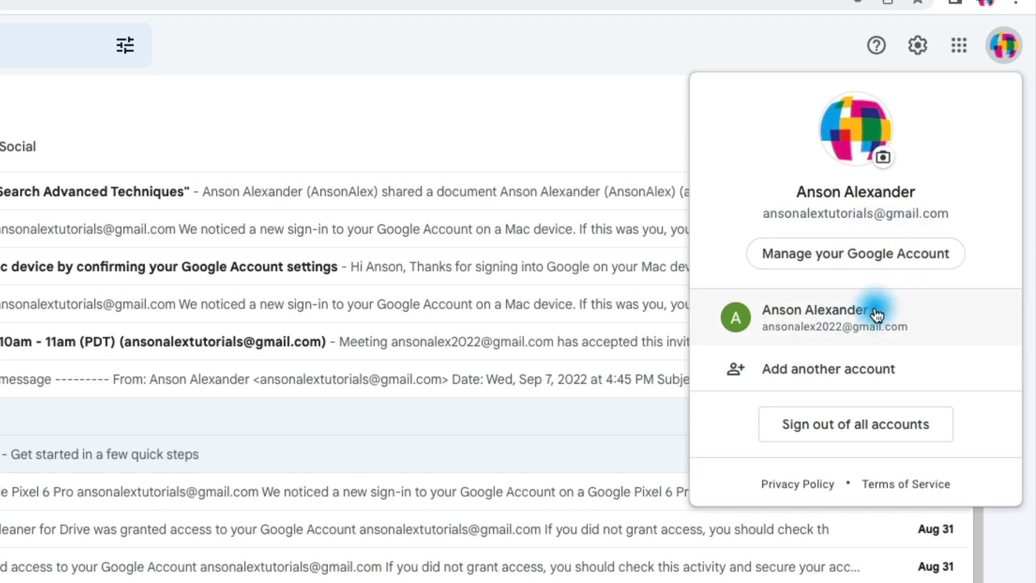
mouse_move(897, 423)
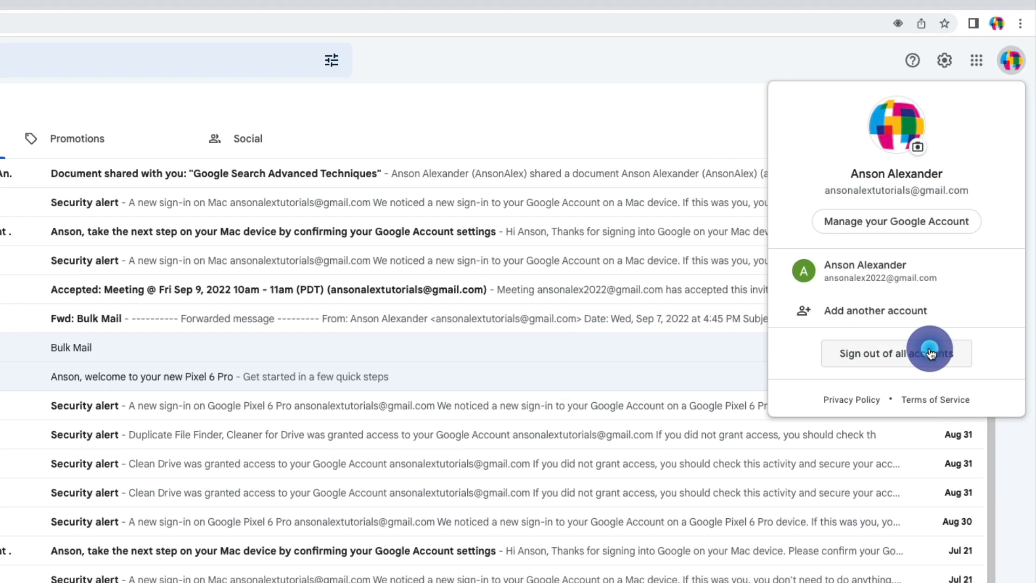
Sign out of all Google accounts, then sign back in with the green account first using its password.
click(895, 353)
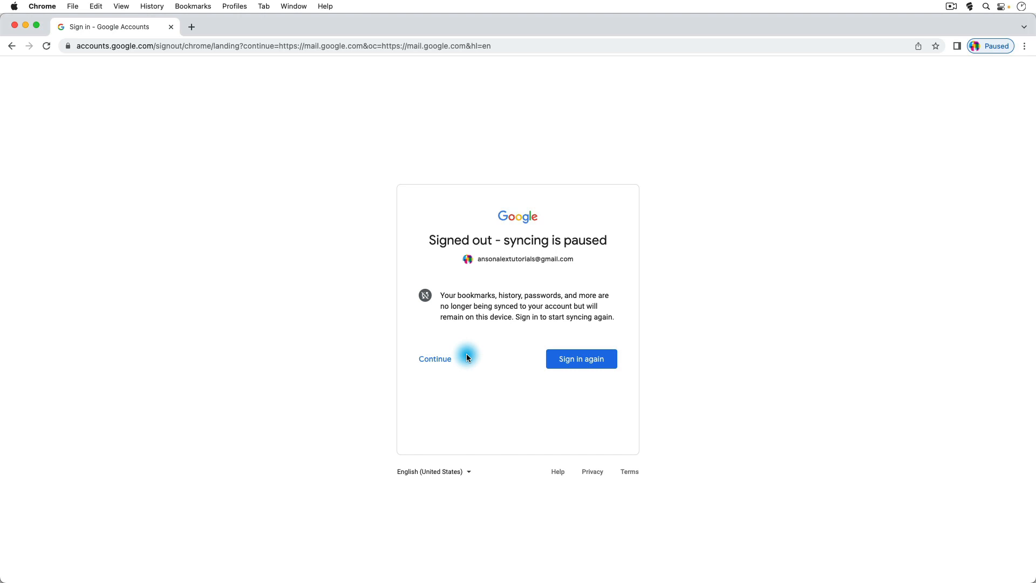
click(580, 358)
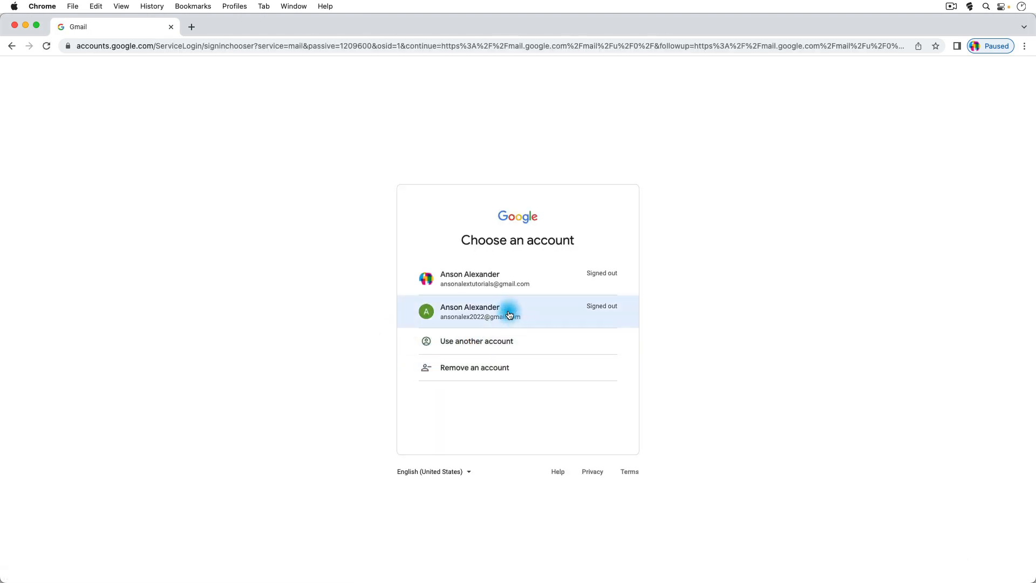
click(481, 311)
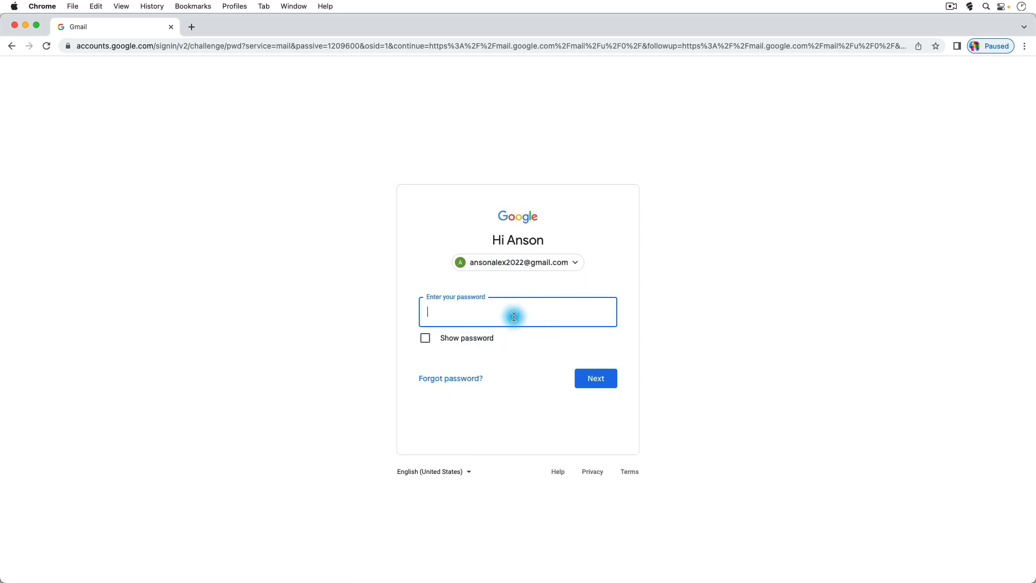
click(594, 378)
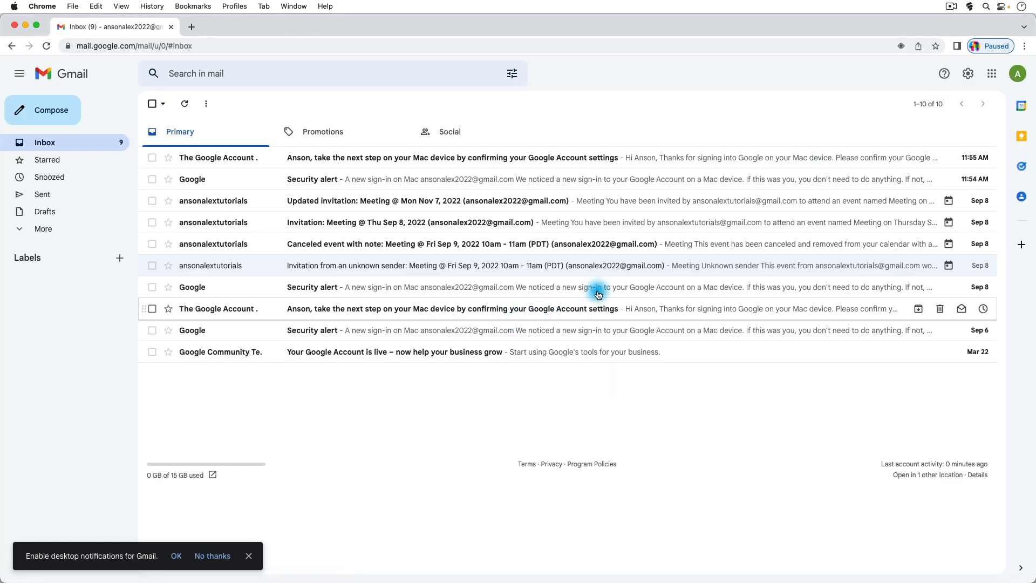
Sign the multicoloured account back in as the second account with its password.
click(1017, 73)
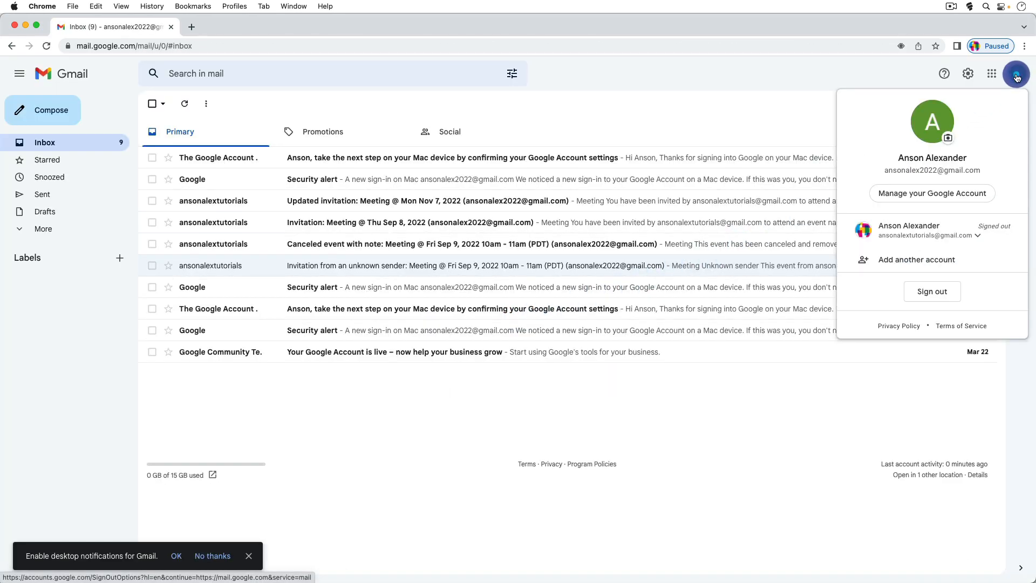
click(931, 230)
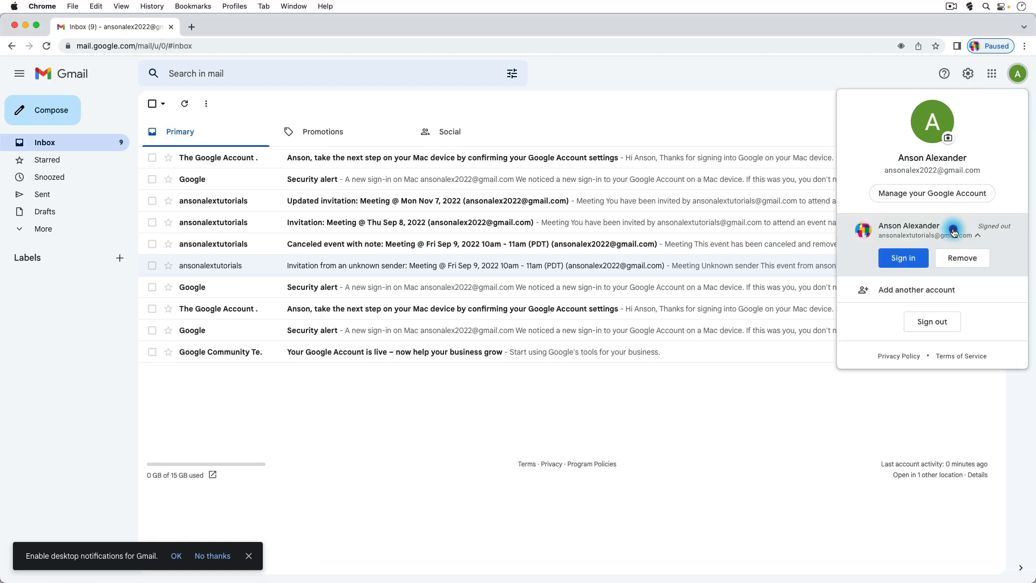
click(903, 258)
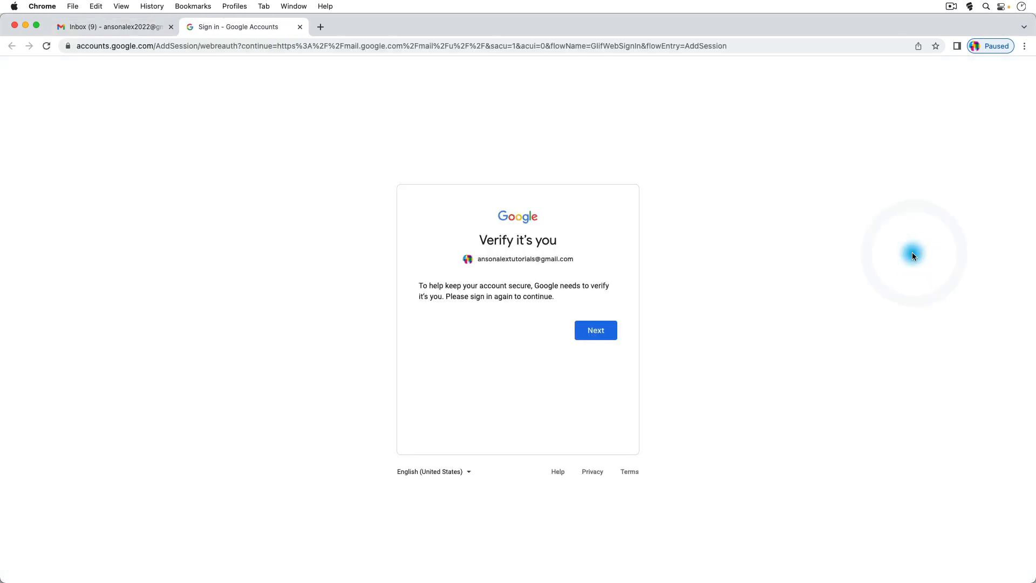
click(593, 330)
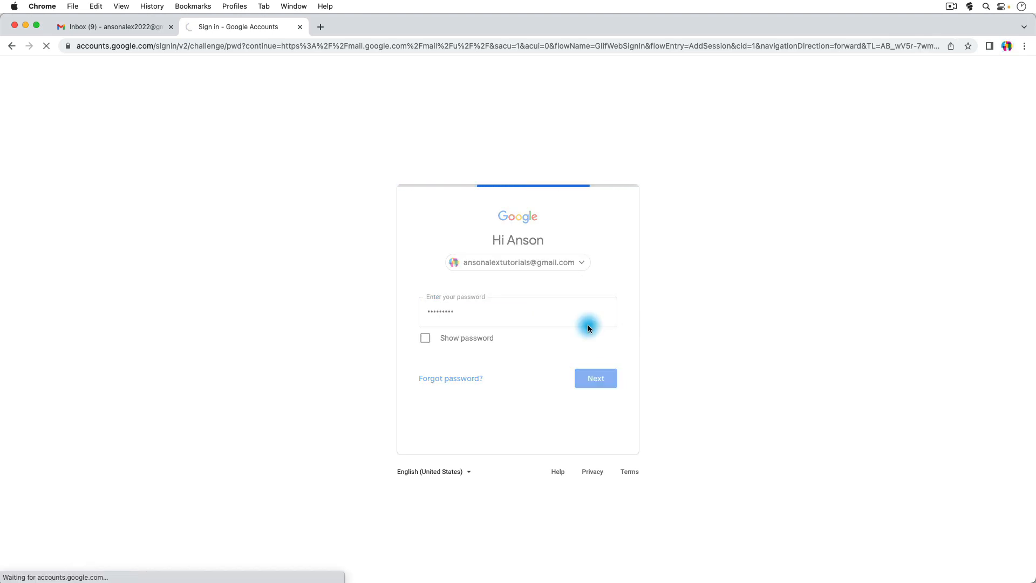
click(594, 377)
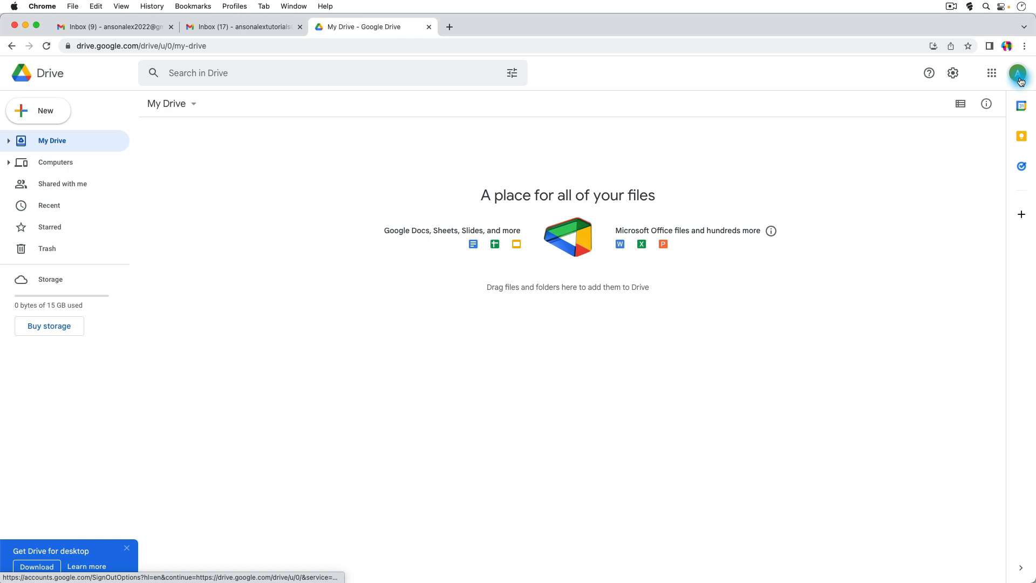
Check which accounts Drive now offers, with the green account as default.
click(1018, 73)
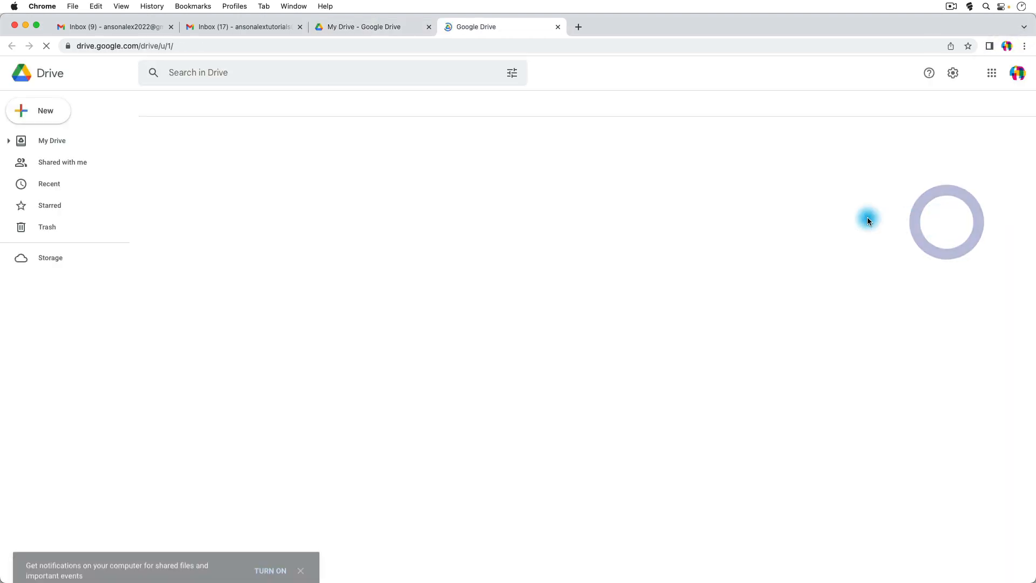
click(576, 26)
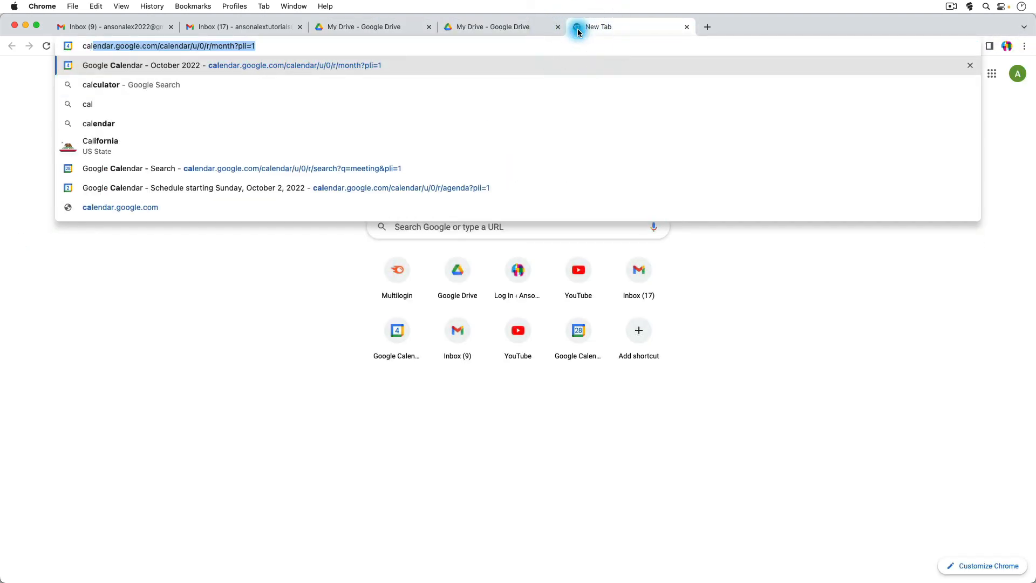
Go to Google Calendar from the address bar, landing in the green account's October 2022 month view.
click(230, 65)
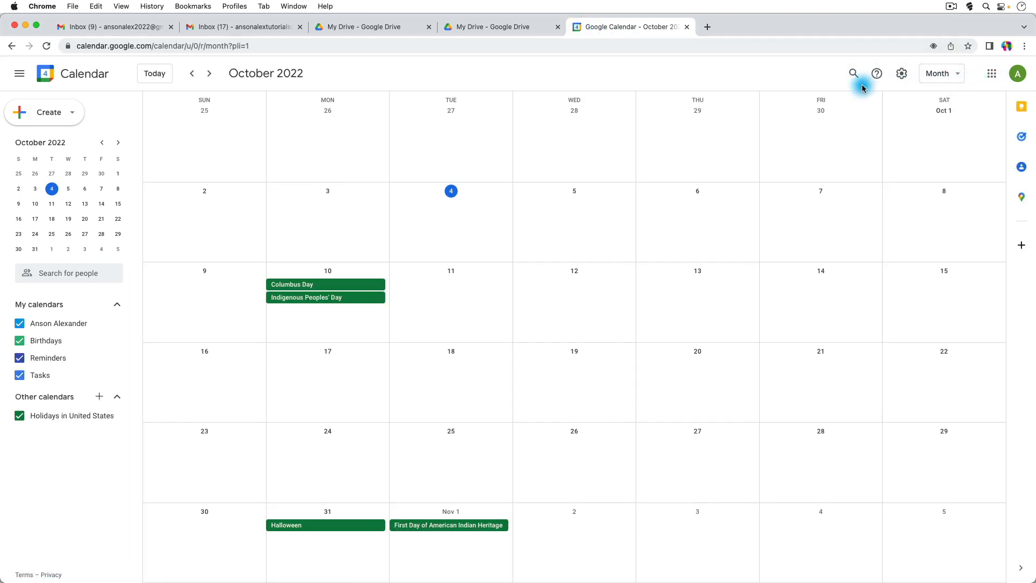
mouse_move(810, 76)
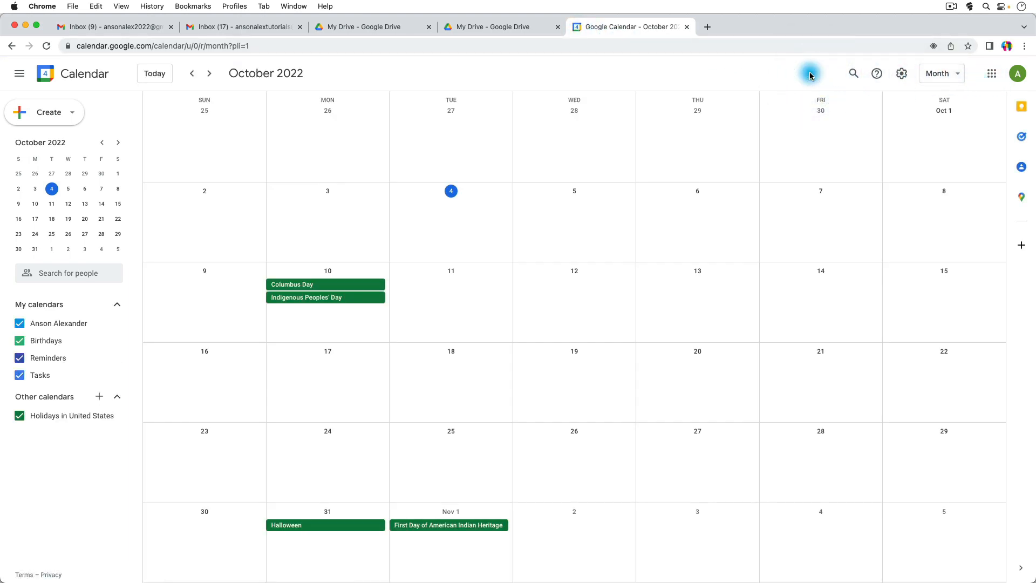